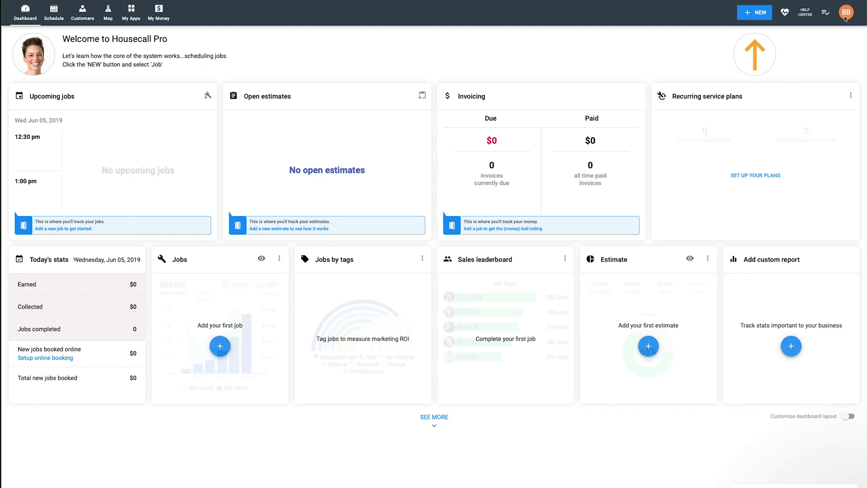
mouse_move(845, 31)
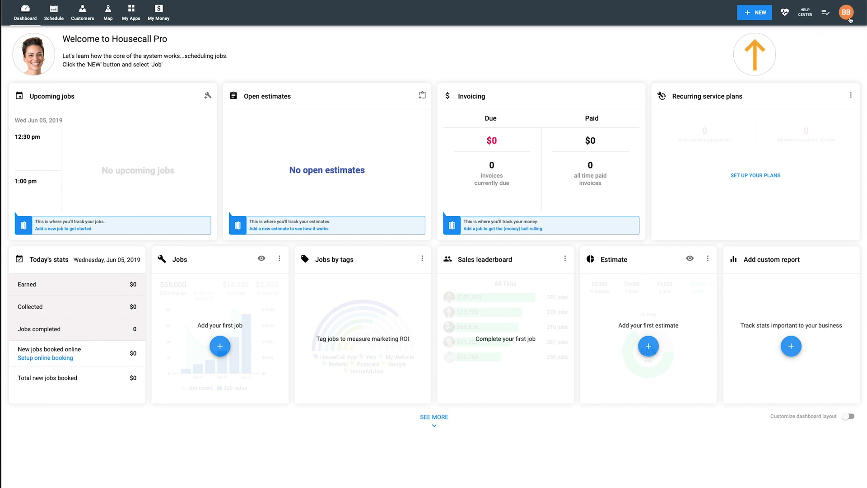
- In Account settings > Business hours, start the online booking window at 8:30 am
left_click(853, 12)
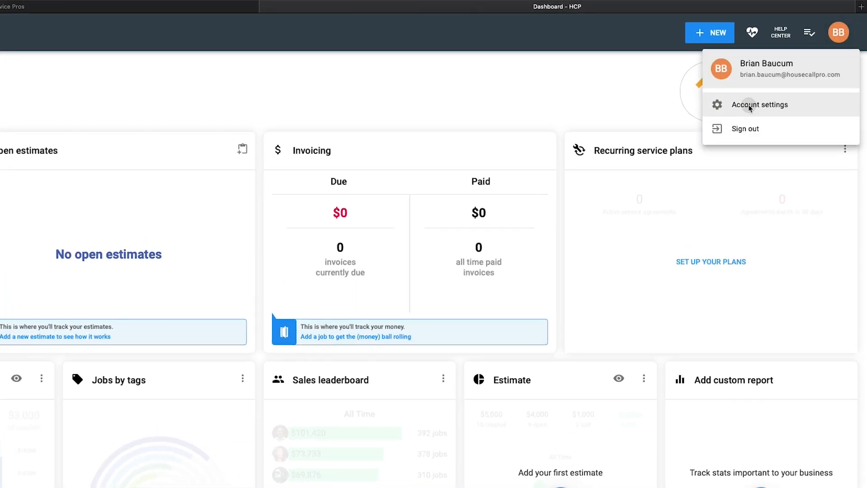
left_click(760, 104)
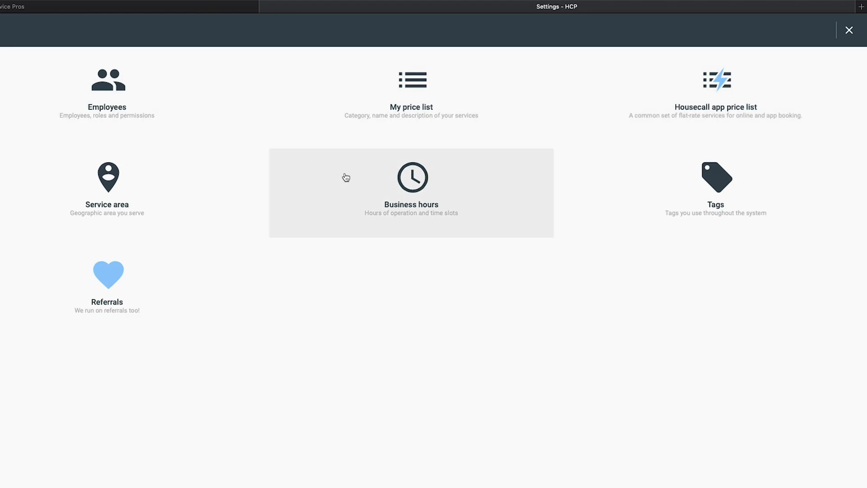
left_click(412, 191)
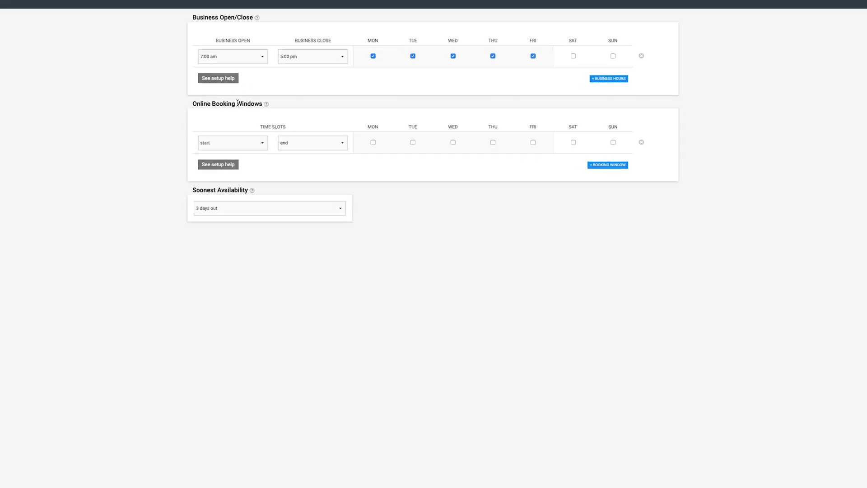
left_click(232, 143)
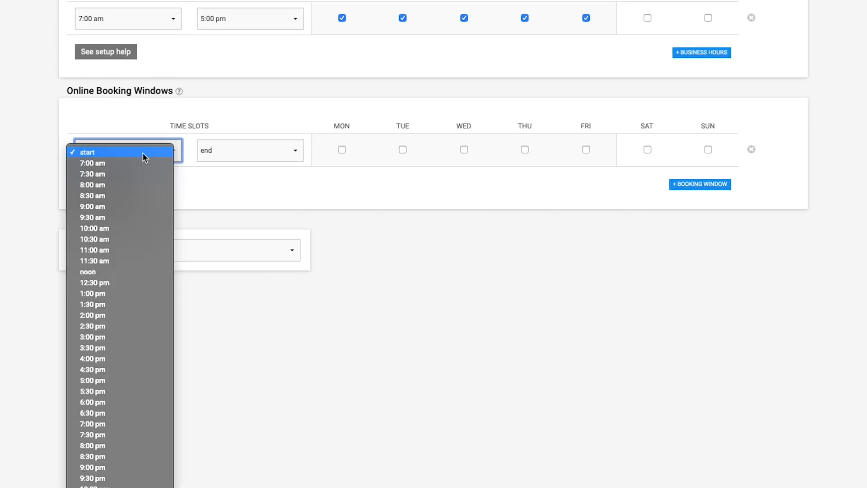
left_click(92, 196)
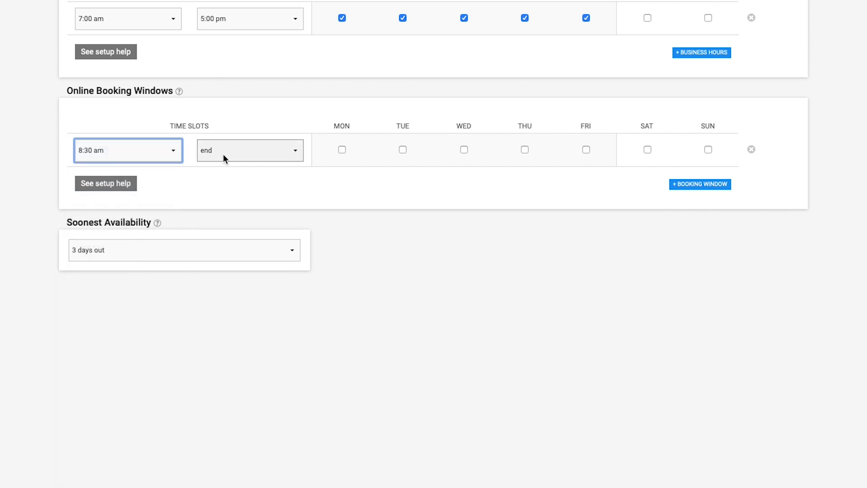
left_click(250, 150)
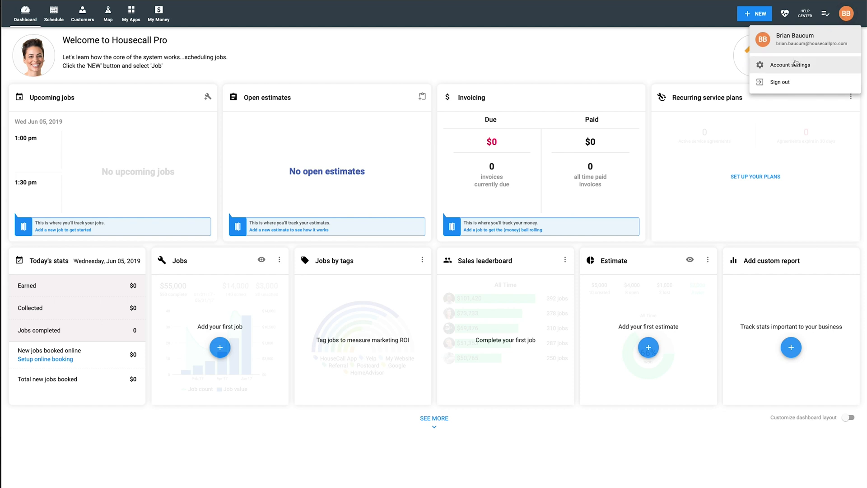
- Turn on Book online for the Custom Job item in My price list and open its details
left_click(790, 65)
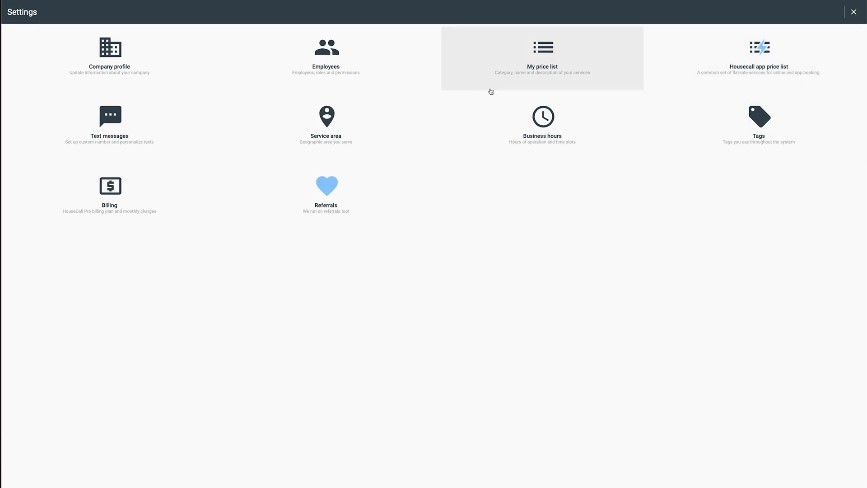
left_click(542, 57)
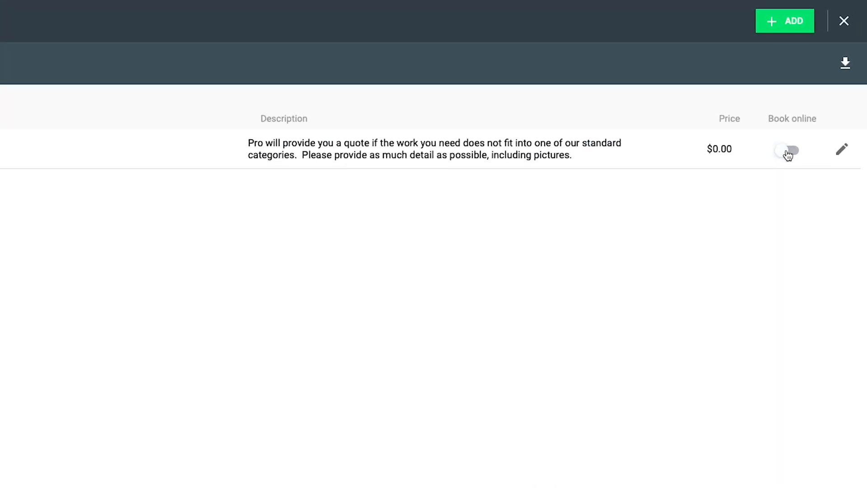
left_click(787, 149)
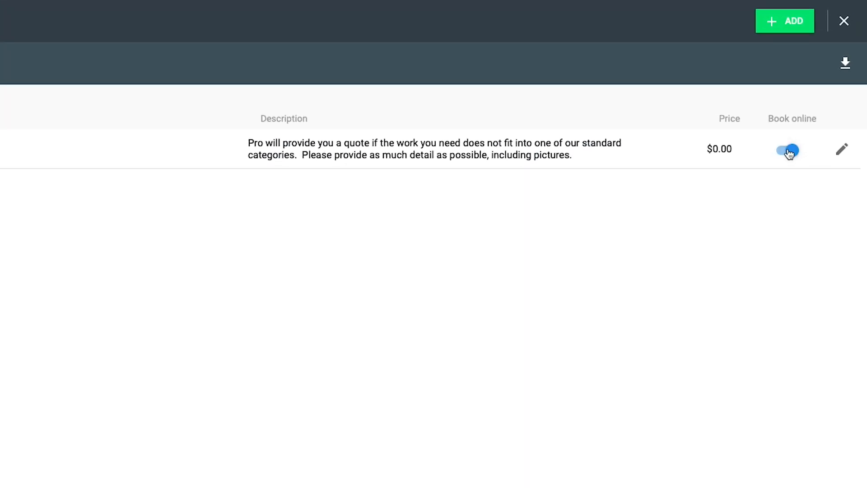
left_click(841, 149)
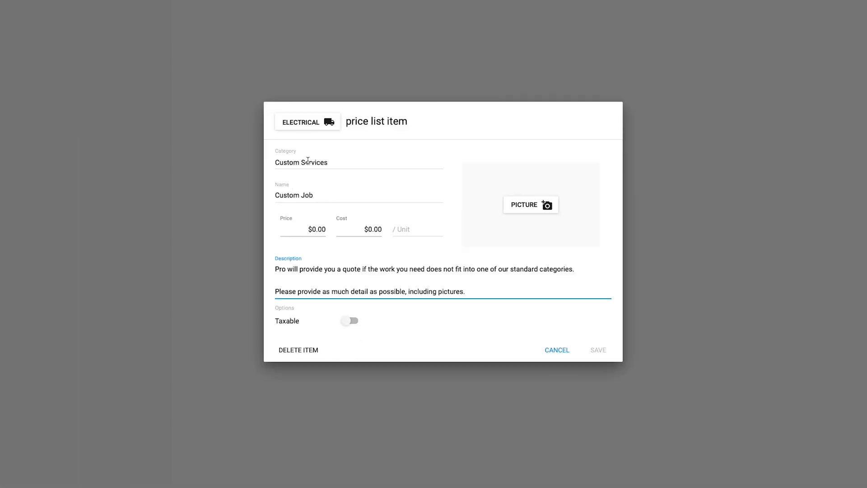
- Show the Carpet Cleaning > Additional Cleaning services in the Housecall app price list
left_click(557, 350)
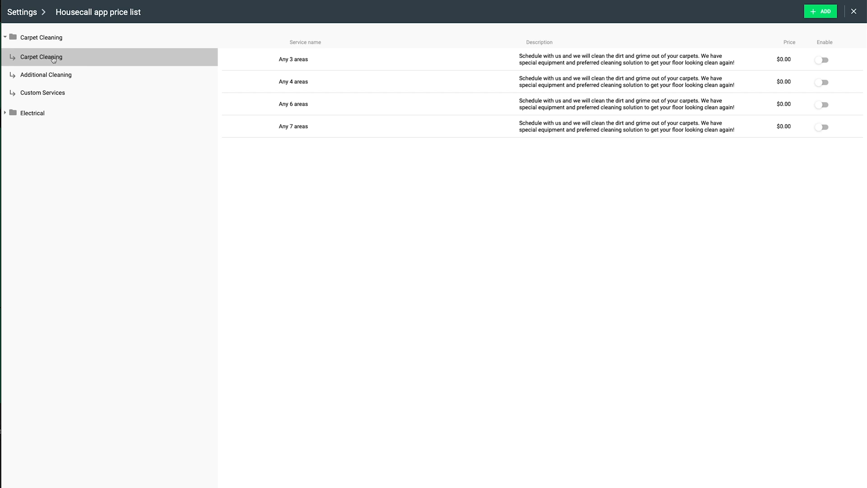
left_click(46, 75)
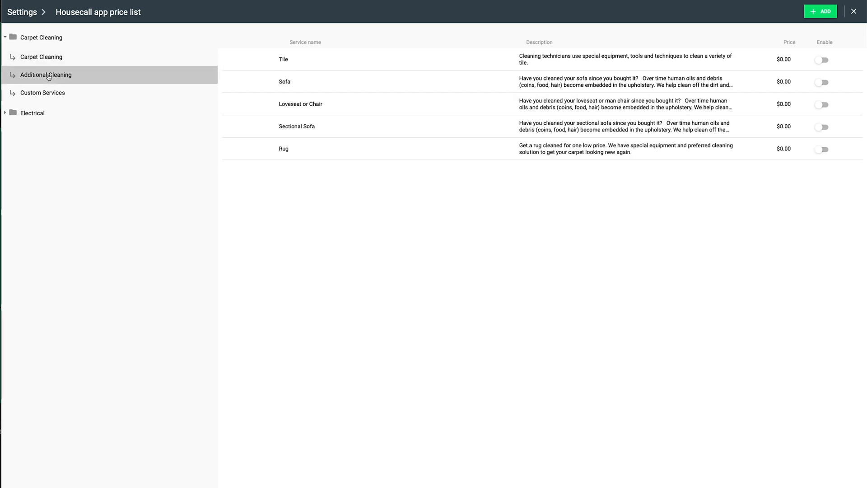